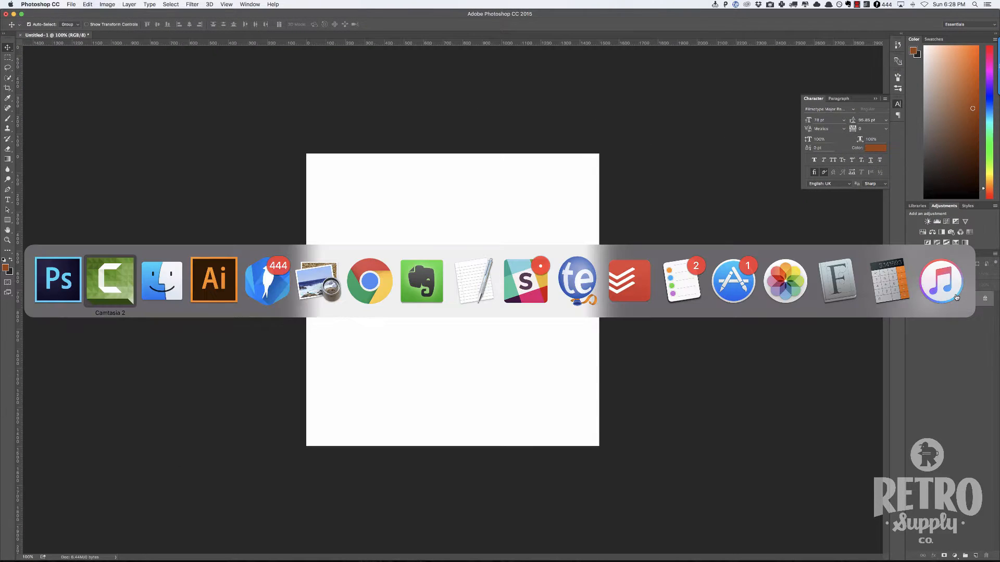
# Paste the copied bird artwork as pixels and scale it up slightly
pyautogui.click(212, 280)
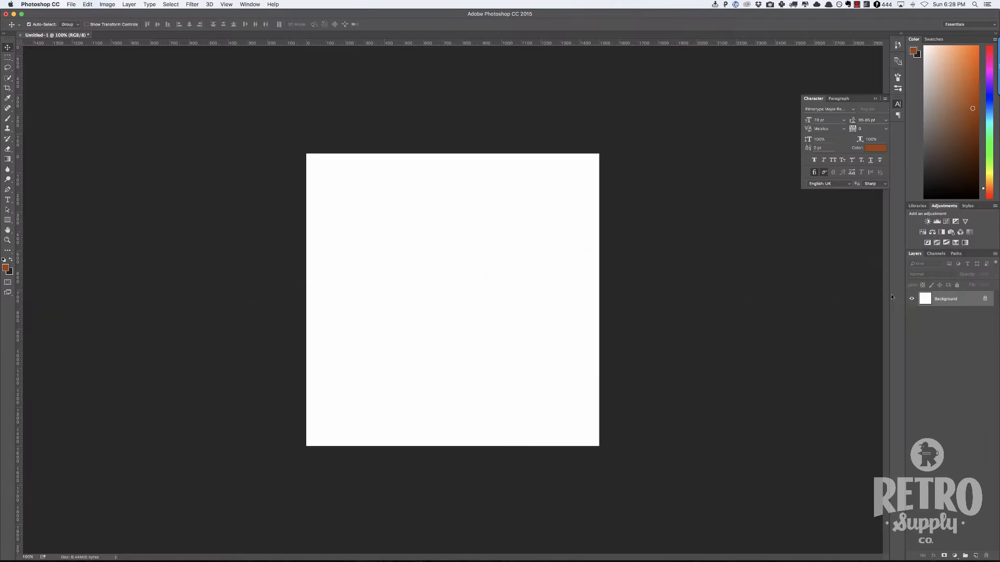
pyautogui.press('cmd+v')
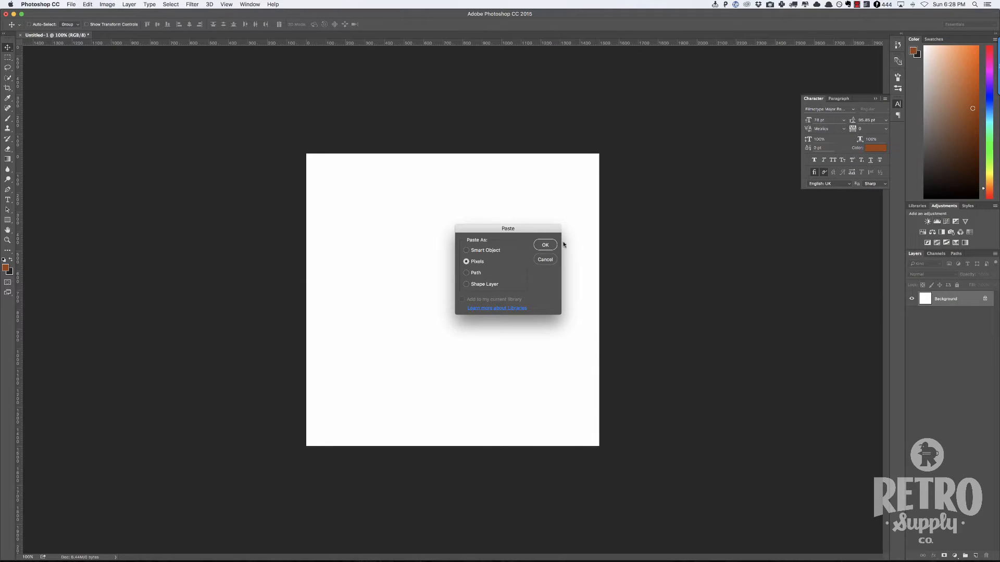
pyautogui.click(545, 244)
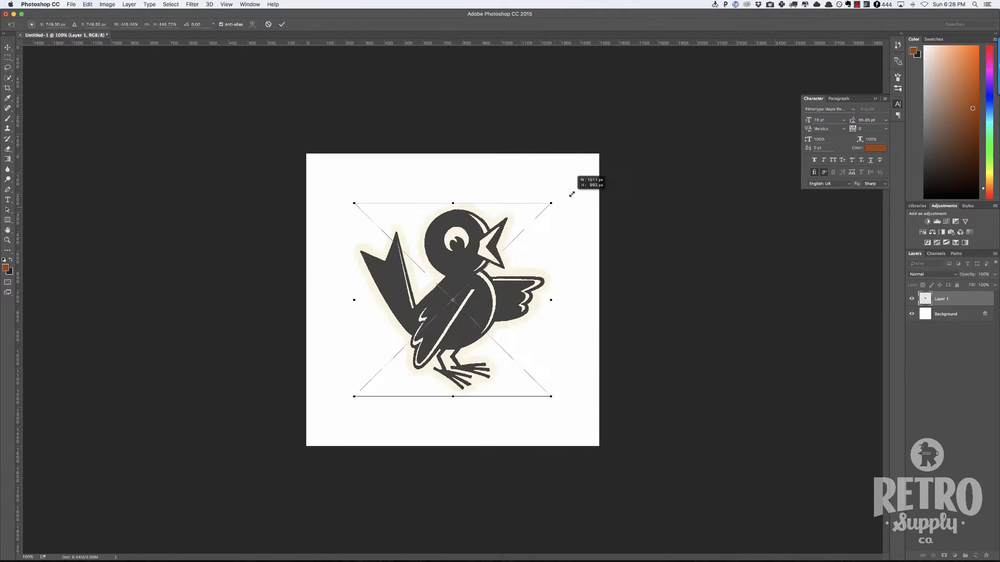
pyautogui.moveTo(570, 194); pyautogui.dragTo(562, 208)
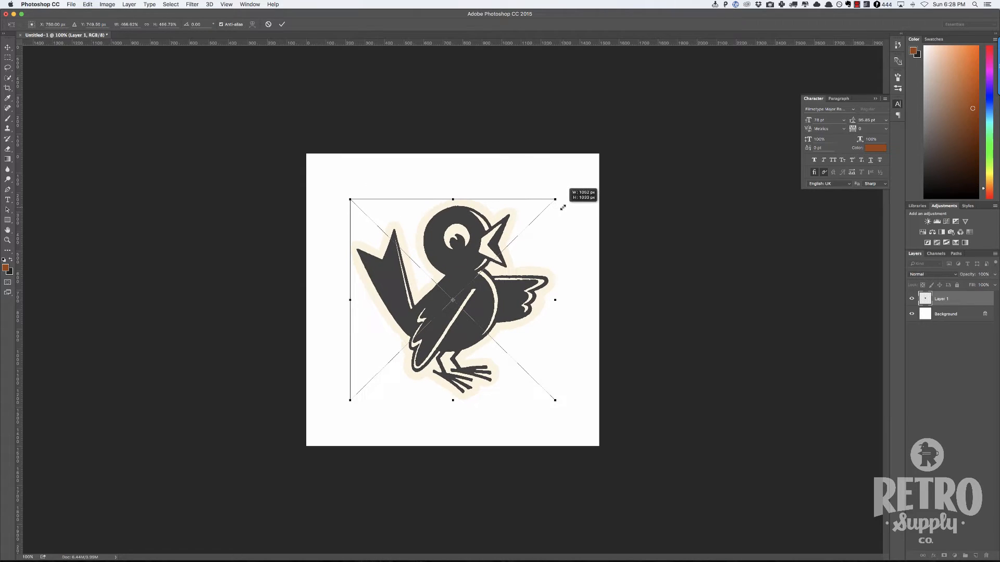
pyautogui.press('Return')
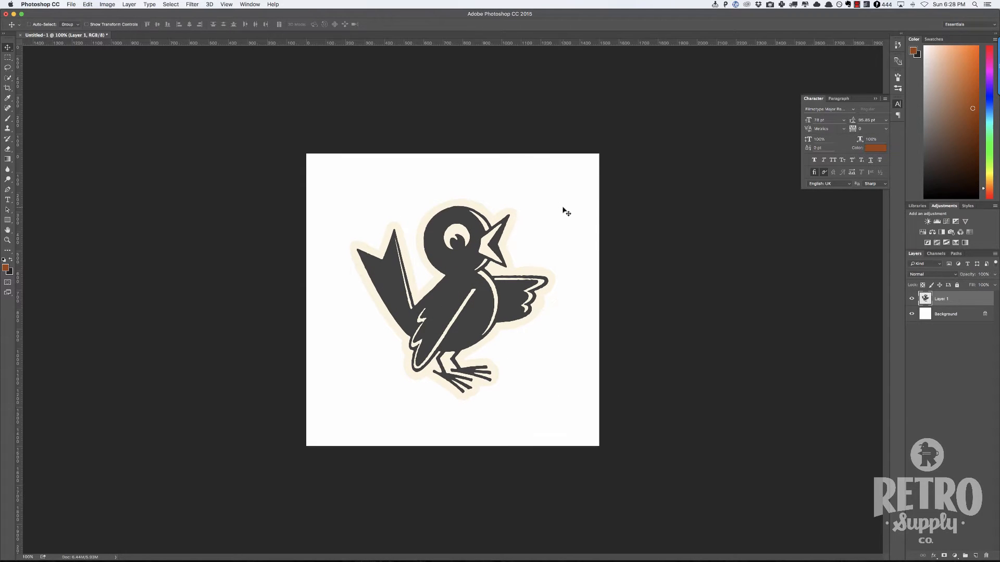
# Rename the bird layer 'Black Bird' and add a bright orange Solid Color fill above Background
pyautogui.doubleClick(941, 298)
pyautogui.write('Black Bird')
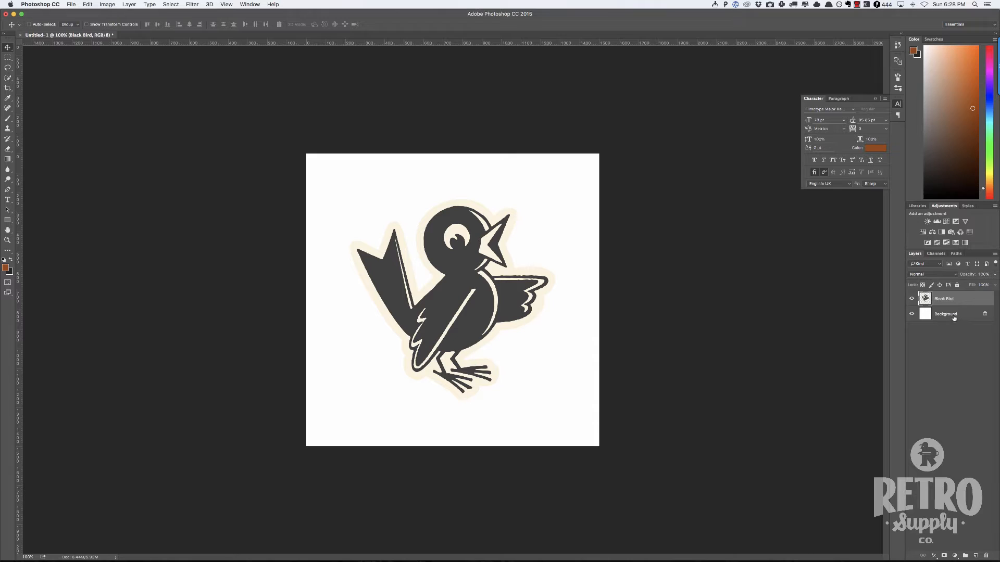
pyautogui.click(953, 314)
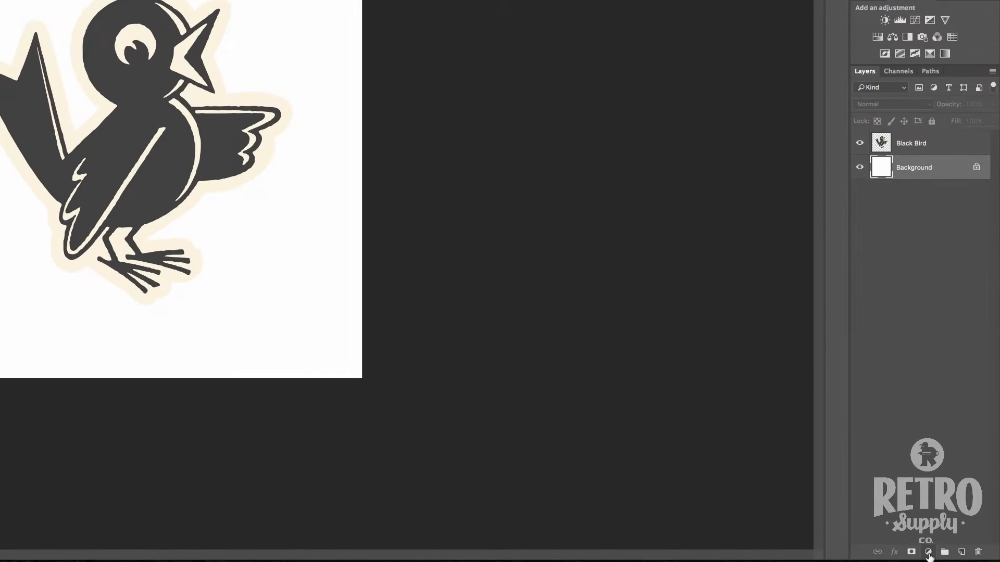
pyautogui.moveTo(929, 551)
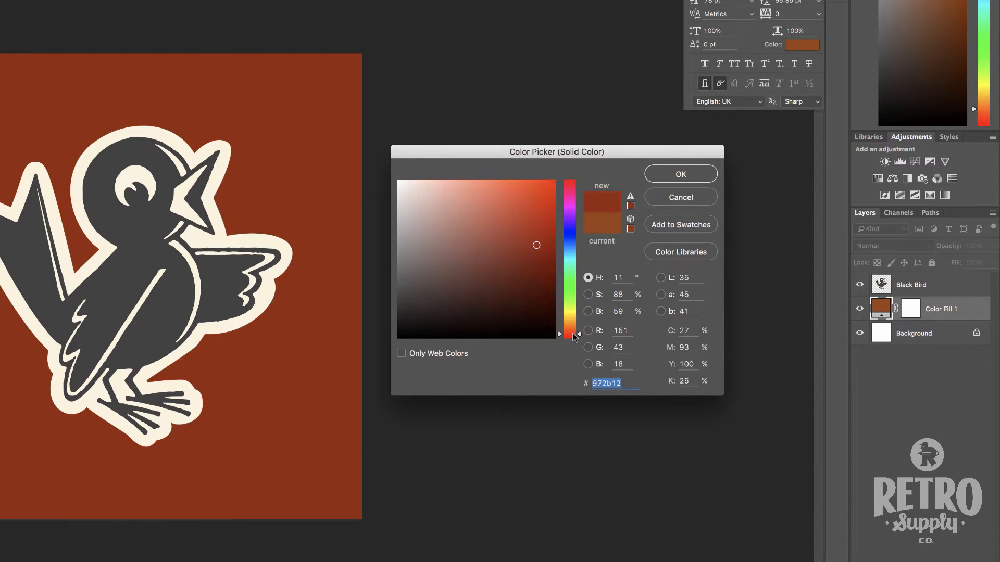
pyautogui.click(538, 186)
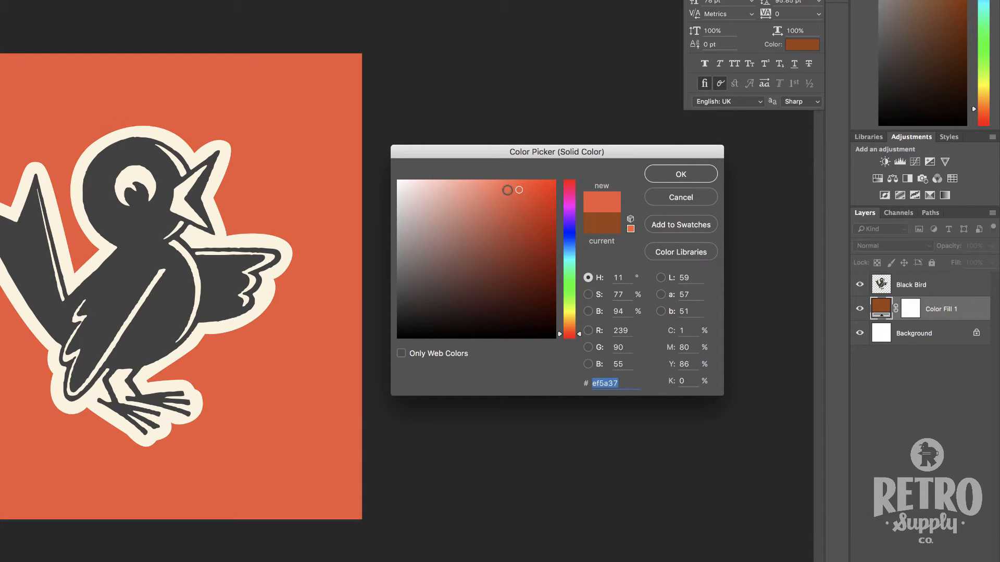
pyautogui.click(521, 184)
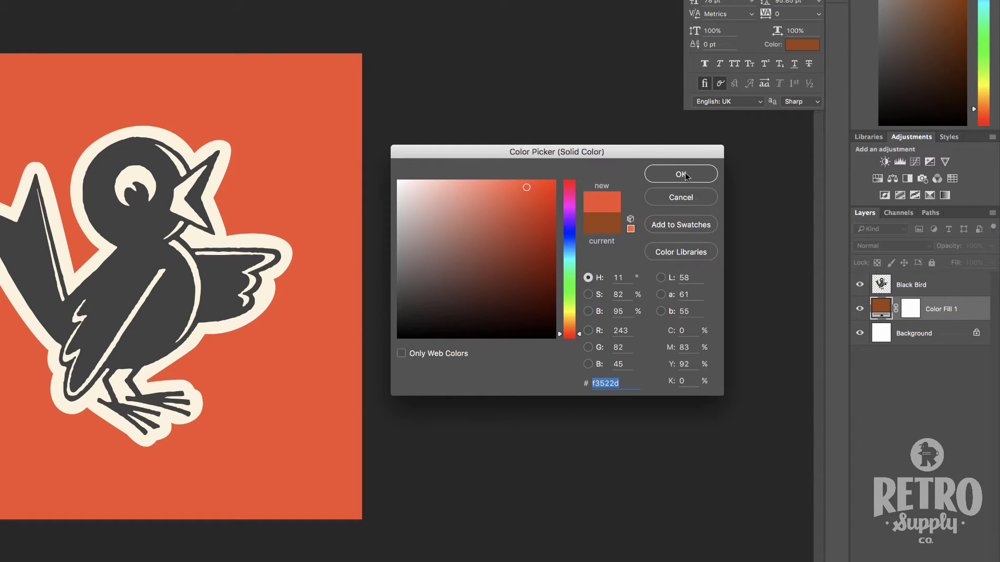
pyautogui.click(681, 174)
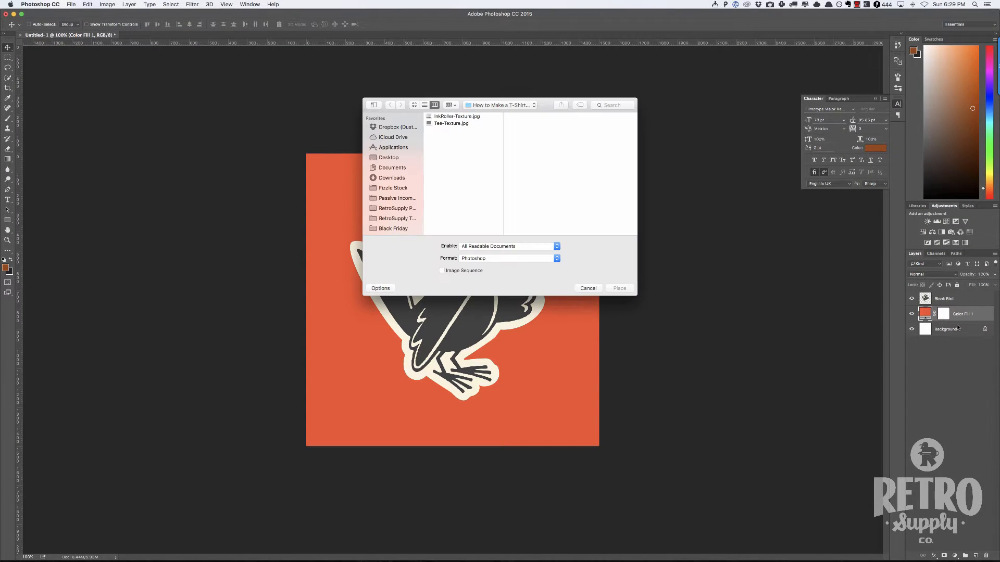
# Place the Tee-Texture image and blend it in Linear Light at reduced opacity
pyautogui.click(452, 124)
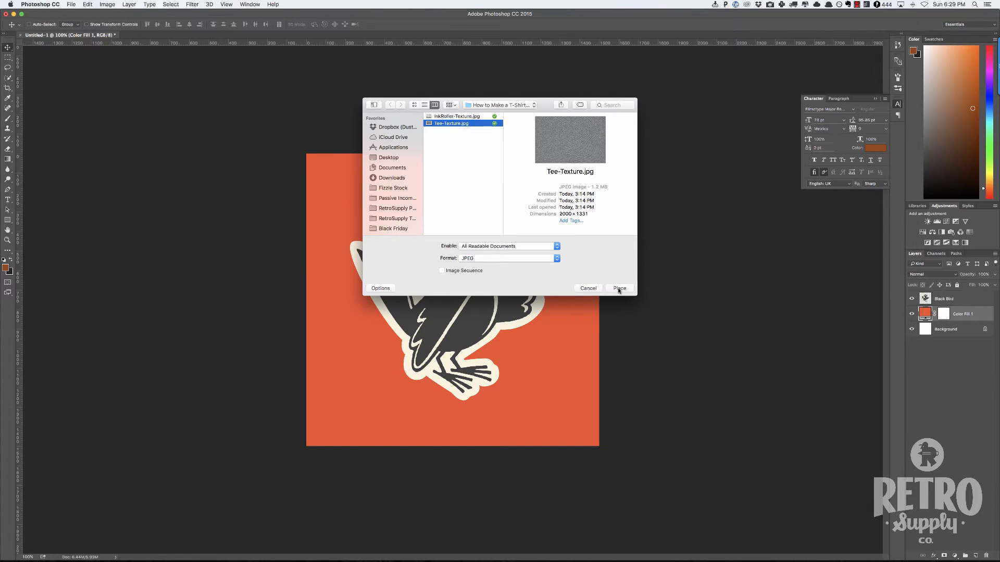
pyautogui.click(619, 288)
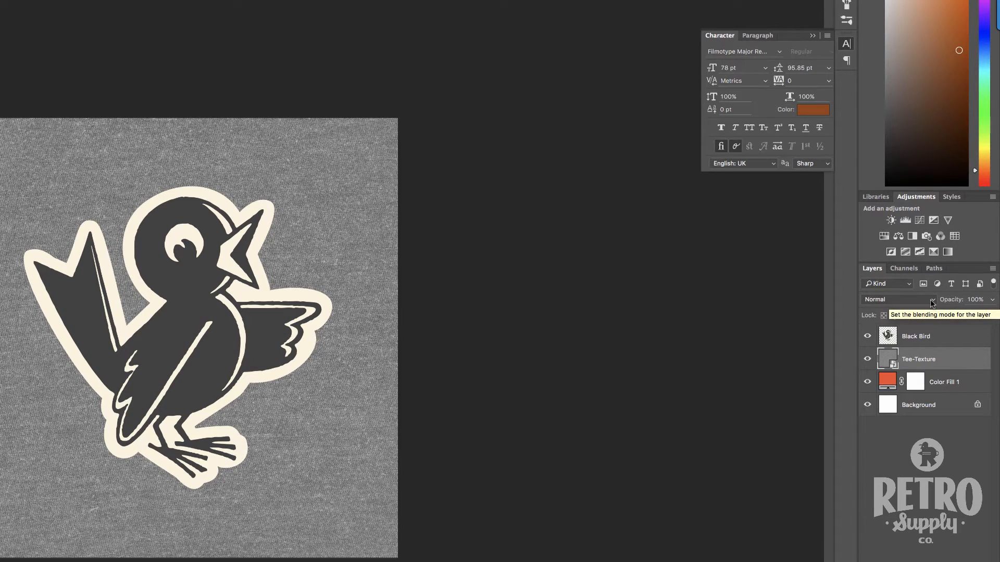
pyautogui.click(897, 300)
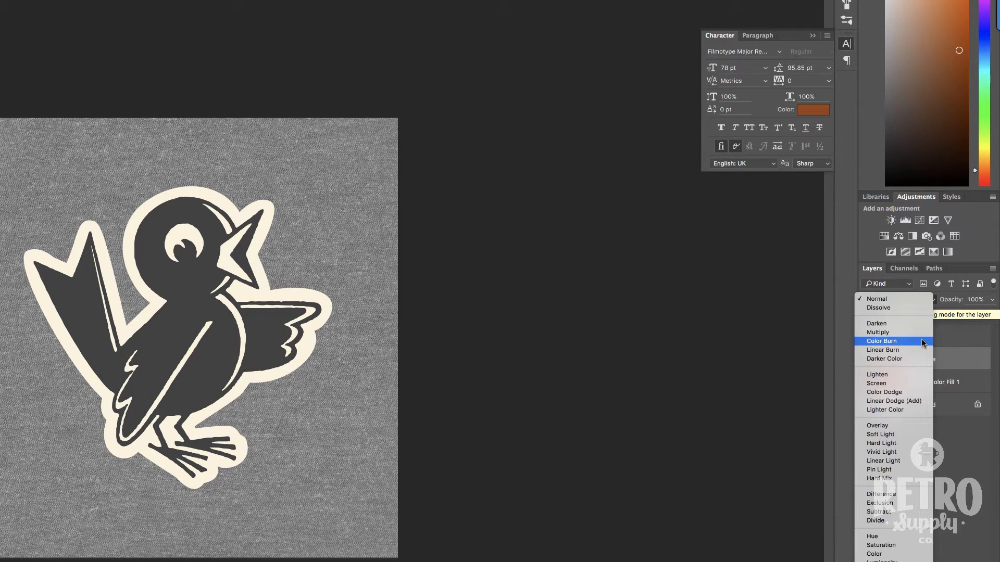
pyautogui.moveTo(883, 461)
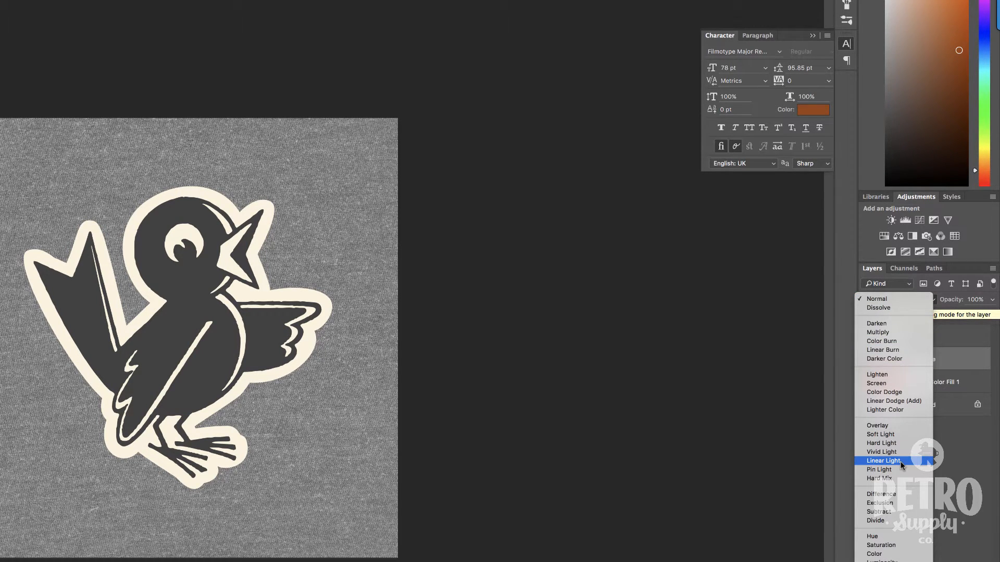
pyautogui.click(883, 461)
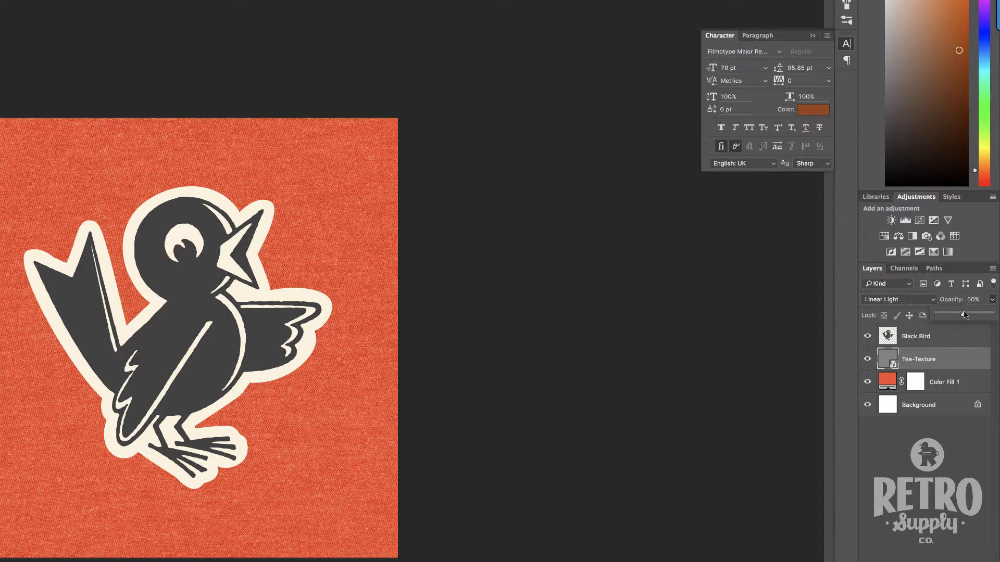
pyautogui.moveTo(964, 315); pyautogui.dragTo(968, 315)
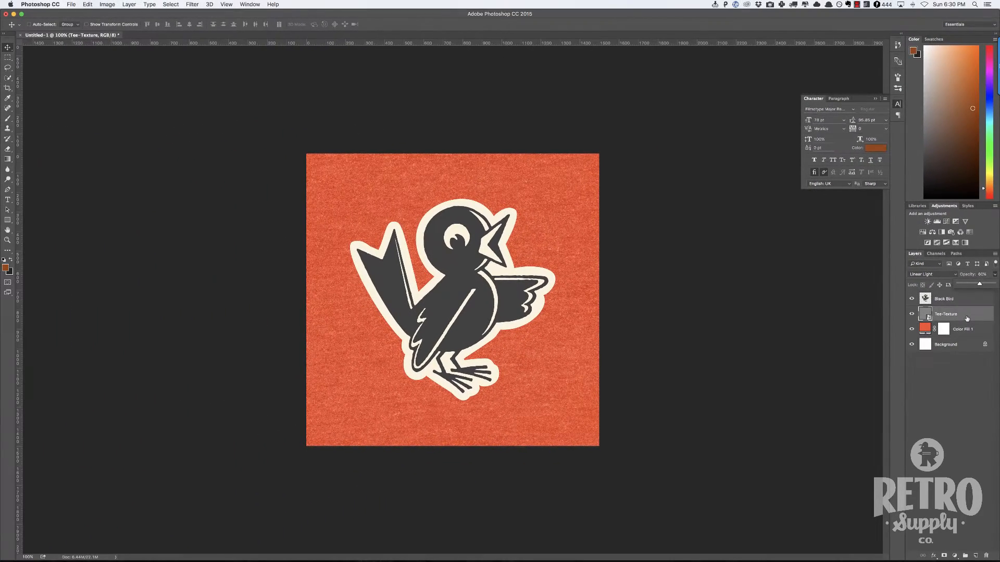
pyautogui.click(953, 299)
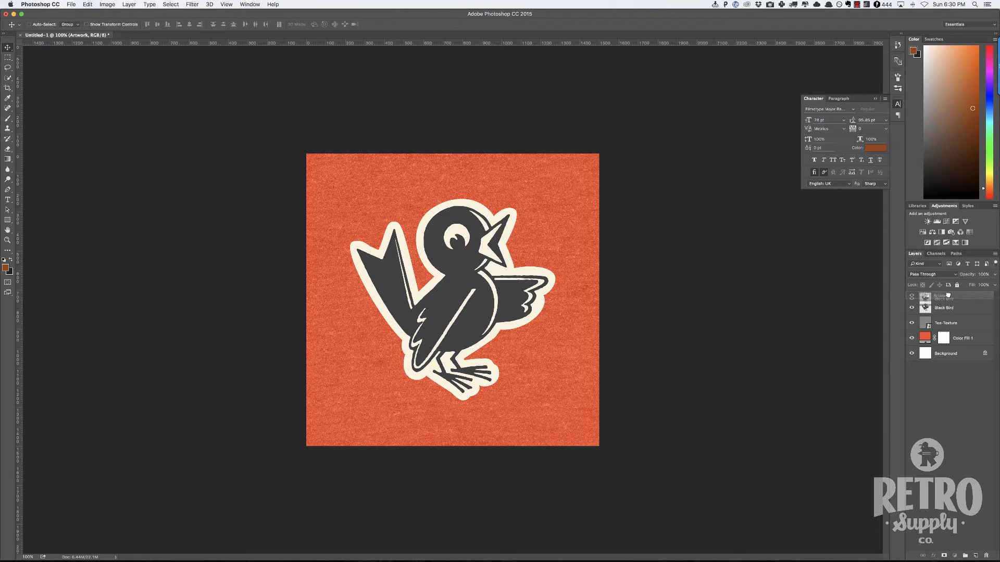
# Place InkRoller-Texture.jpg in the Artwork group and scale it to cover the canvas
pyautogui.click(950, 308)
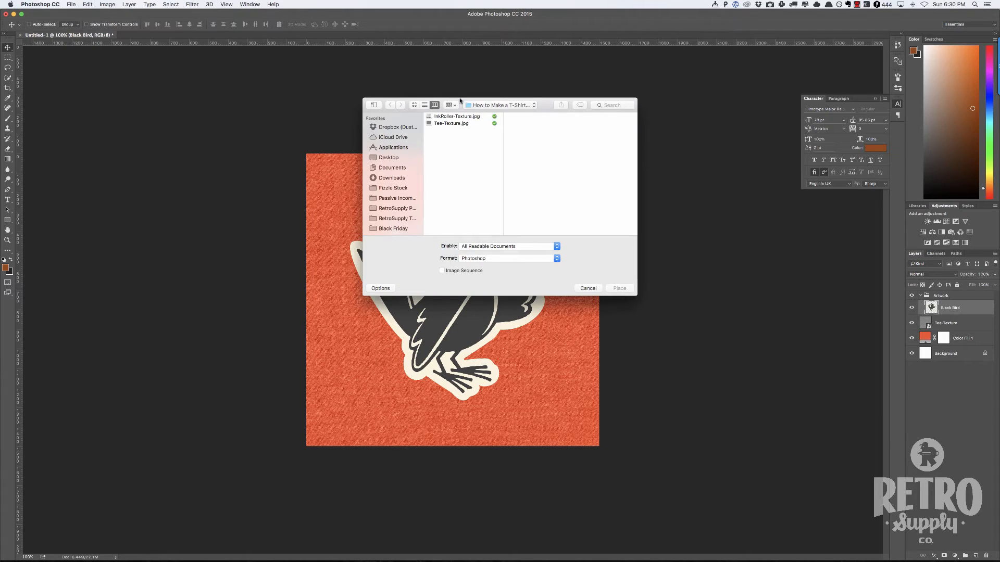
pyautogui.click(456, 116)
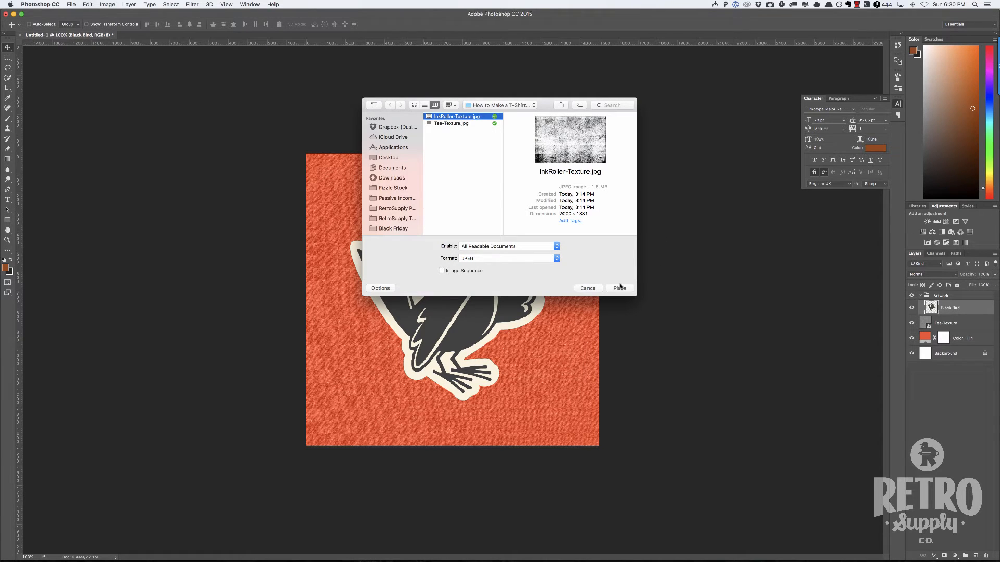
pyautogui.click(618, 288)
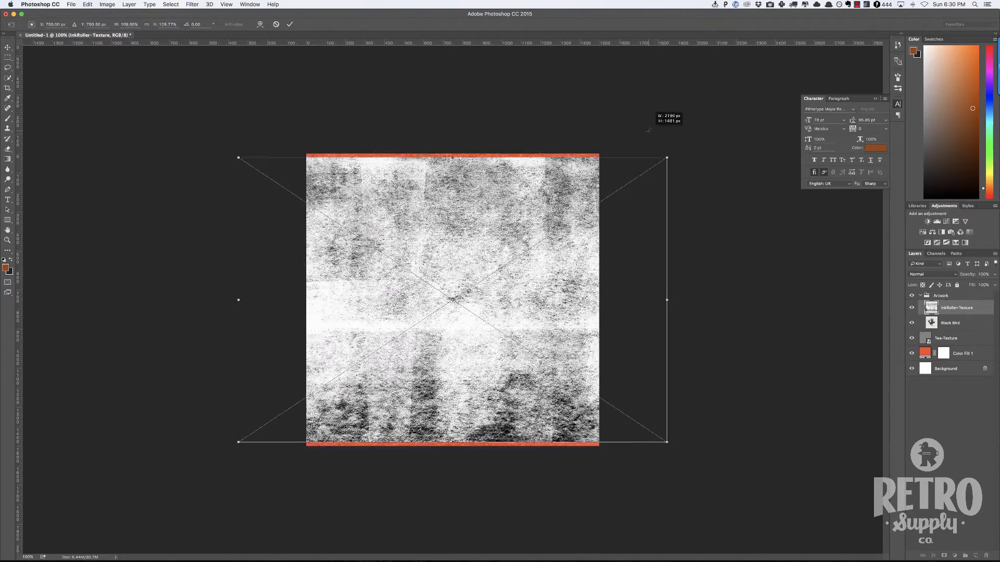
pyautogui.moveTo(667, 158); pyautogui.dragTo(694, 139)
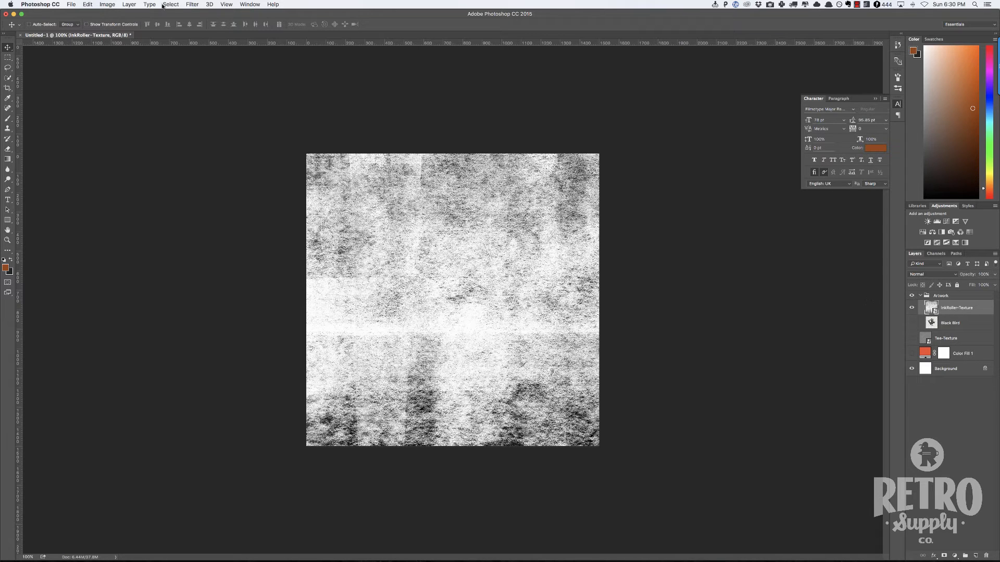
# Select the ink-roller texture's highlights with Color Range at fuzziness 50
pyautogui.click(126, 5)
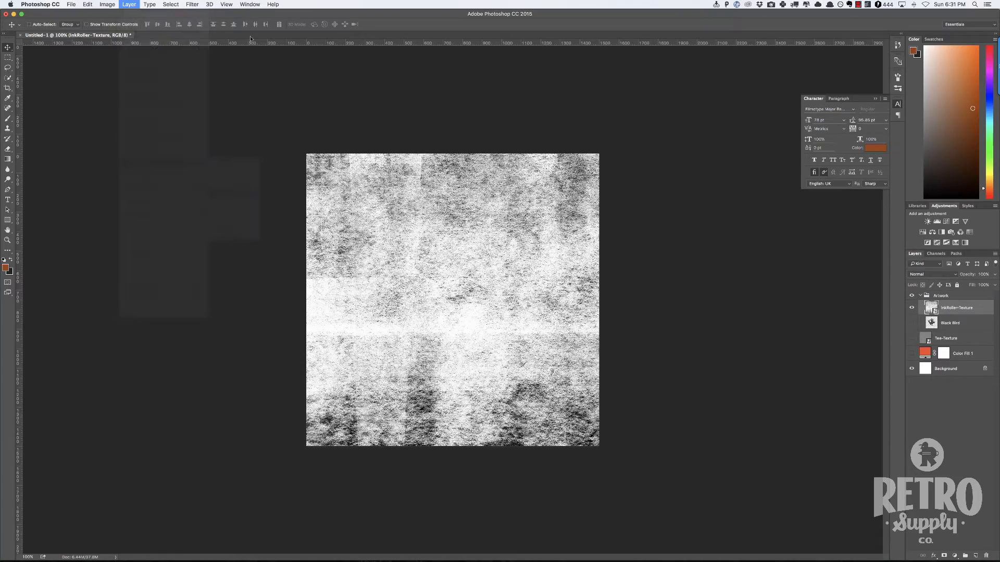
pyautogui.click(270, 7)
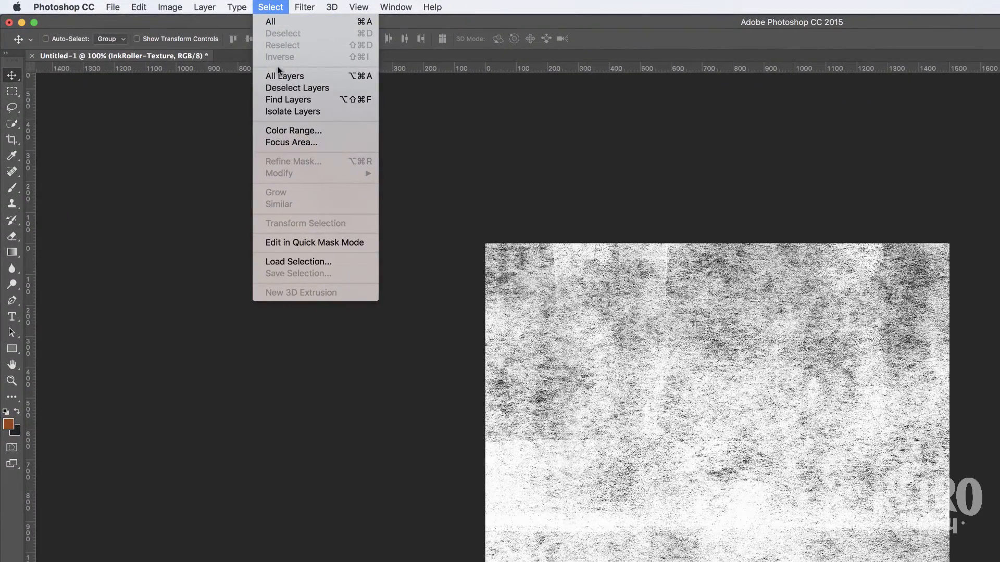
pyautogui.click(292, 131)
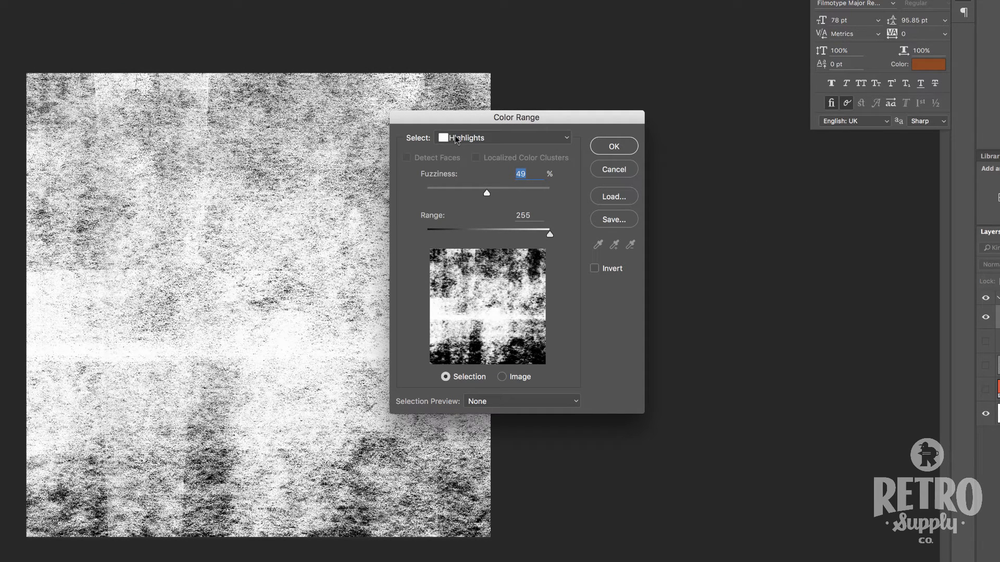
pyautogui.moveTo(486, 193); pyautogui.dragTo(488, 193)
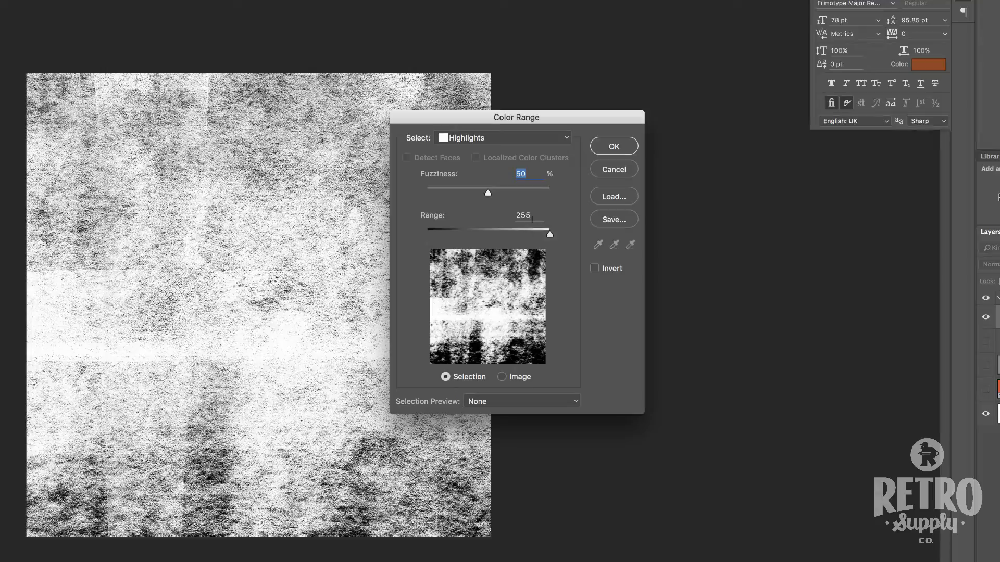
pyautogui.click(613, 146)
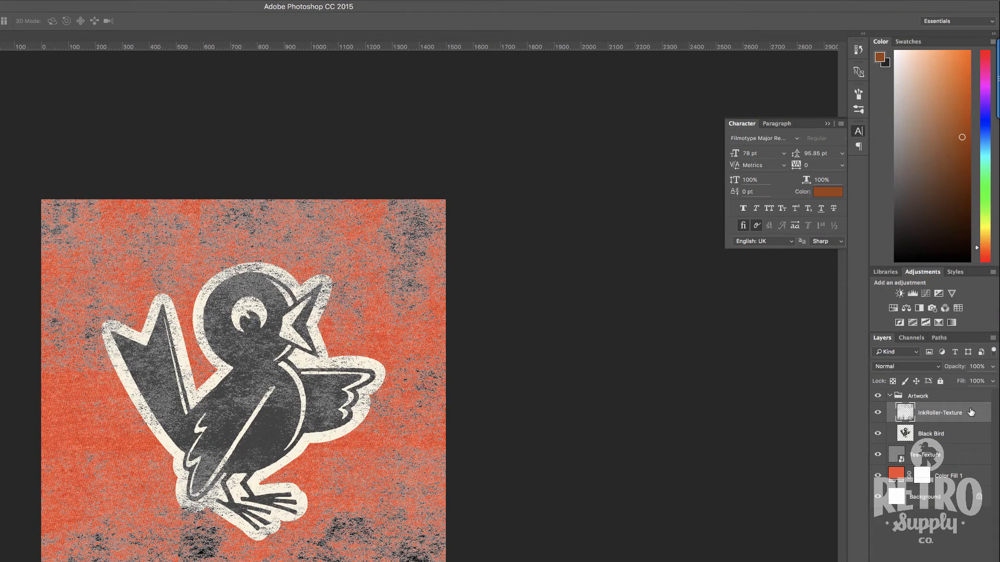
# Set the InkRoller-Texture layer's Blending Options knockout to Shallow
pyautogui.rightClick(955, 412)
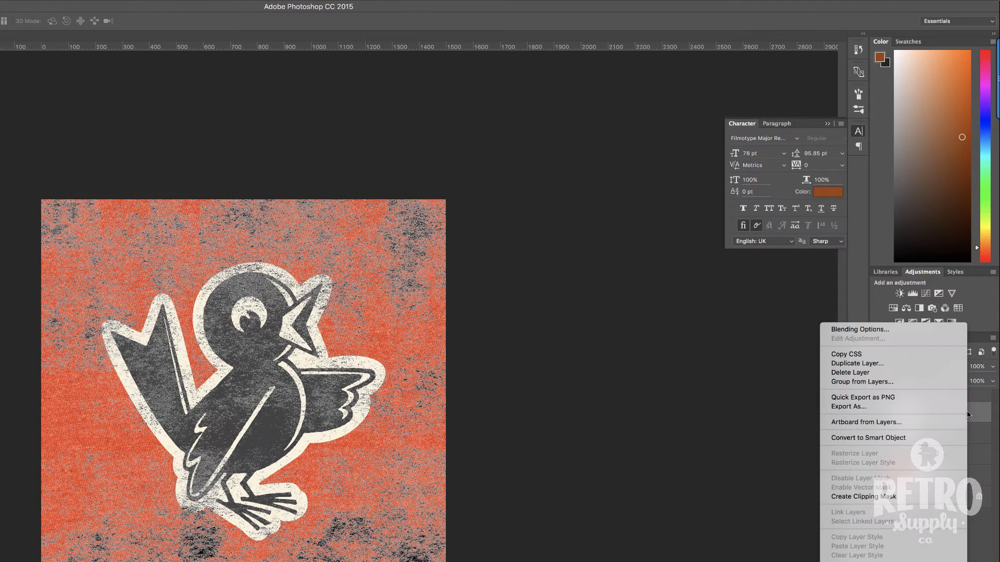
pyautogui.moveTo(897, 330)
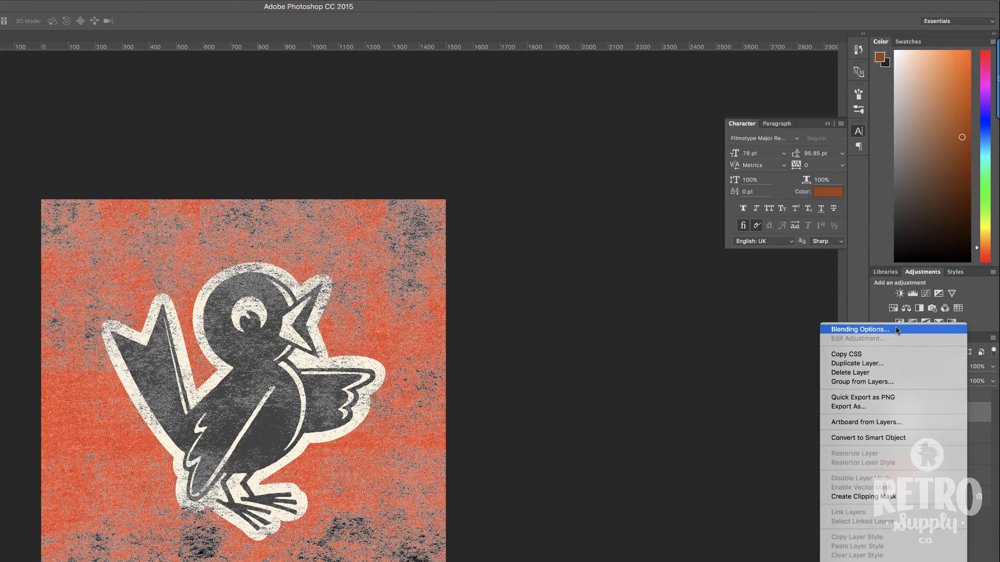
pyautogui.click(860, 329)
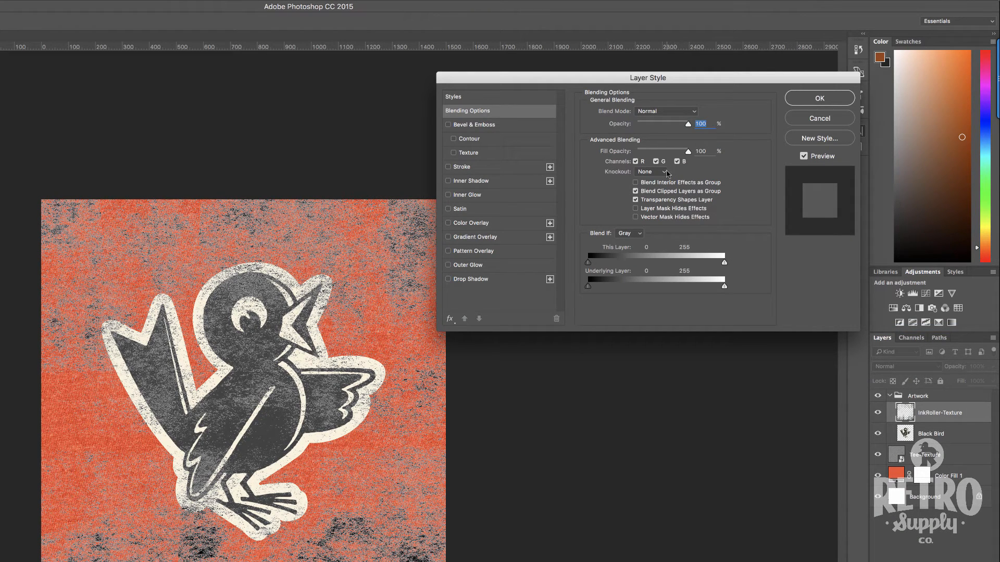
pyautogui.click(651, 172)
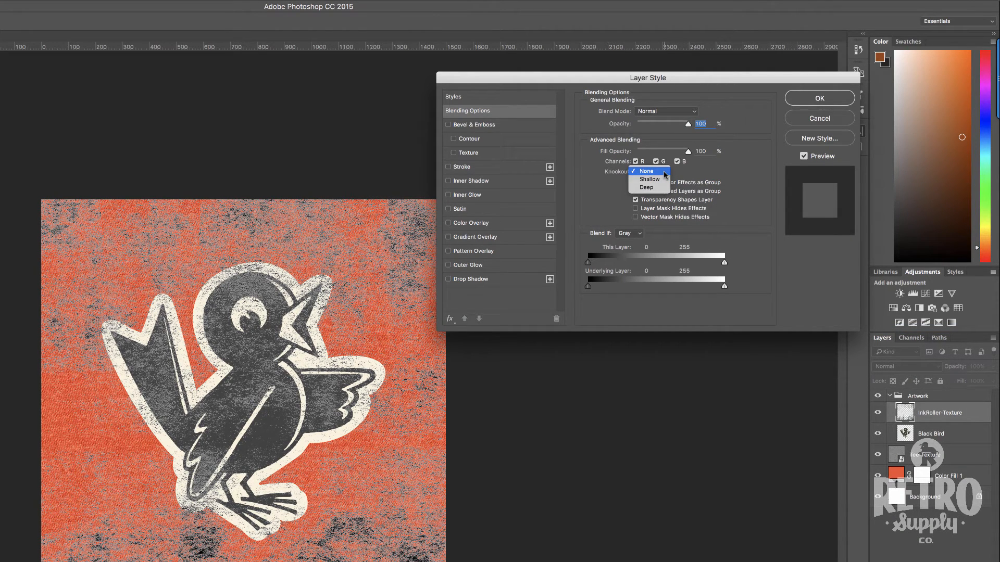
pyautogui.click(649, 179)
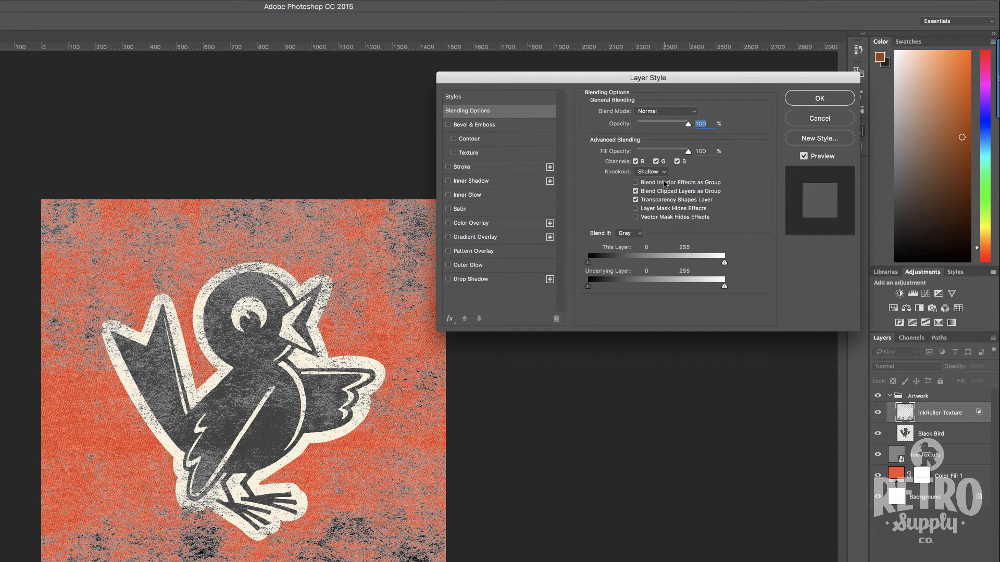
pyautogui.moveTo(689, 151)
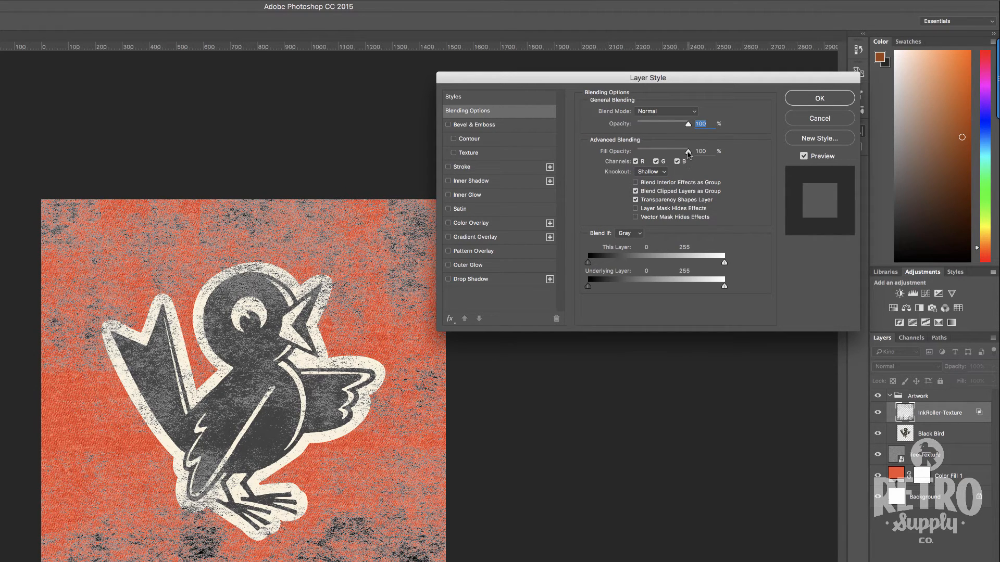